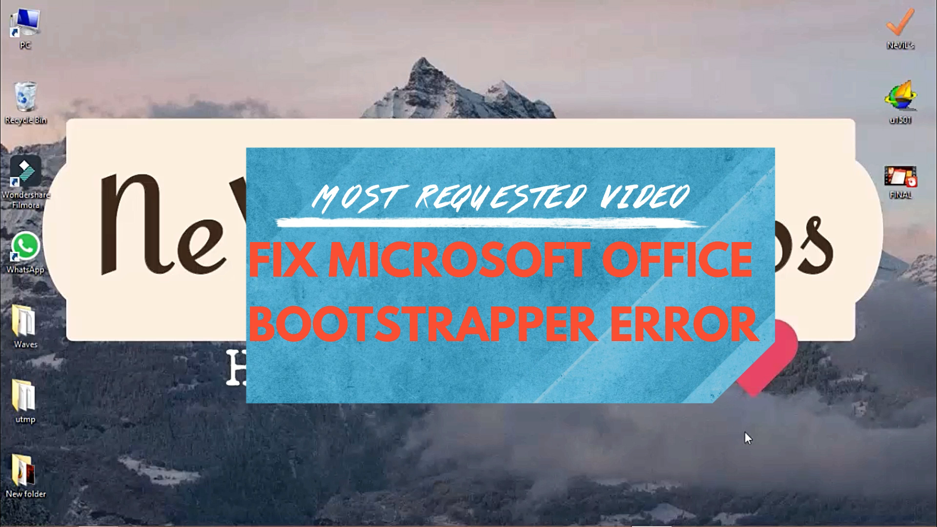
mouse_move(425, 439)
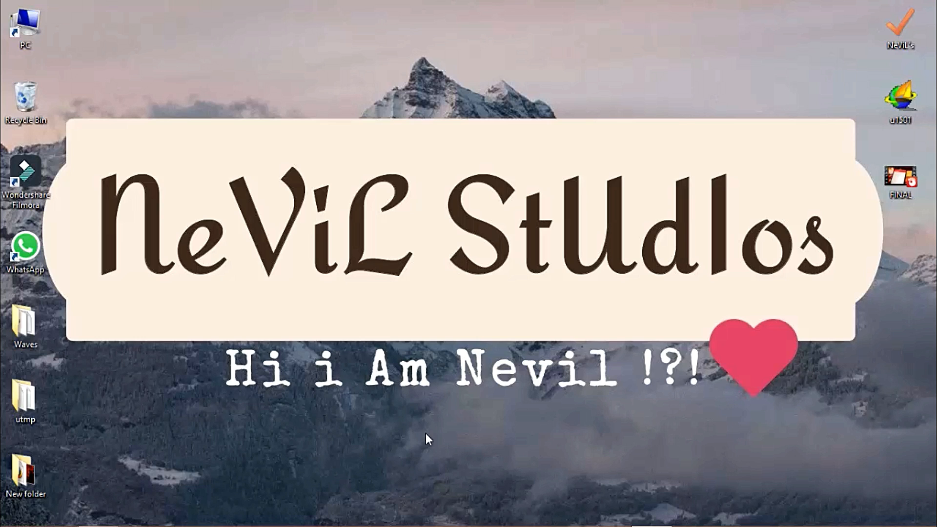
mouse_move(376, 315)
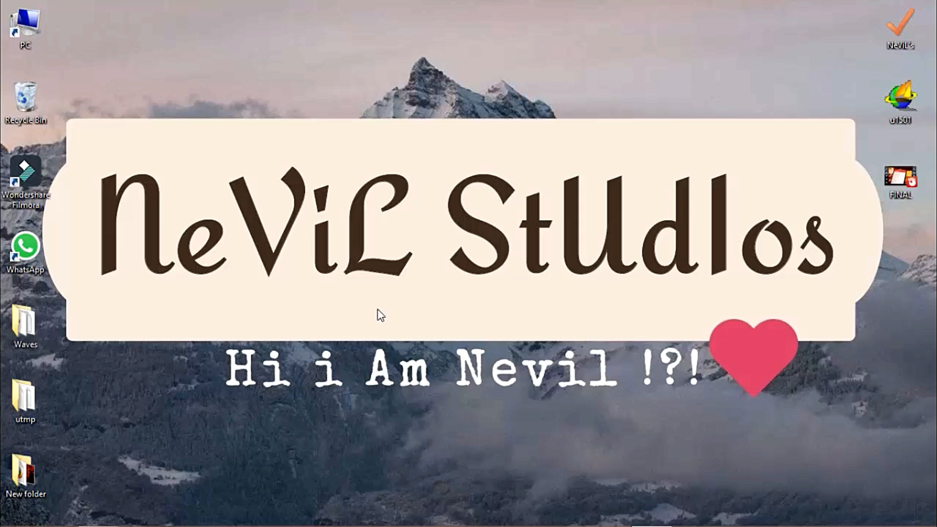
mouse_move(247, 339)
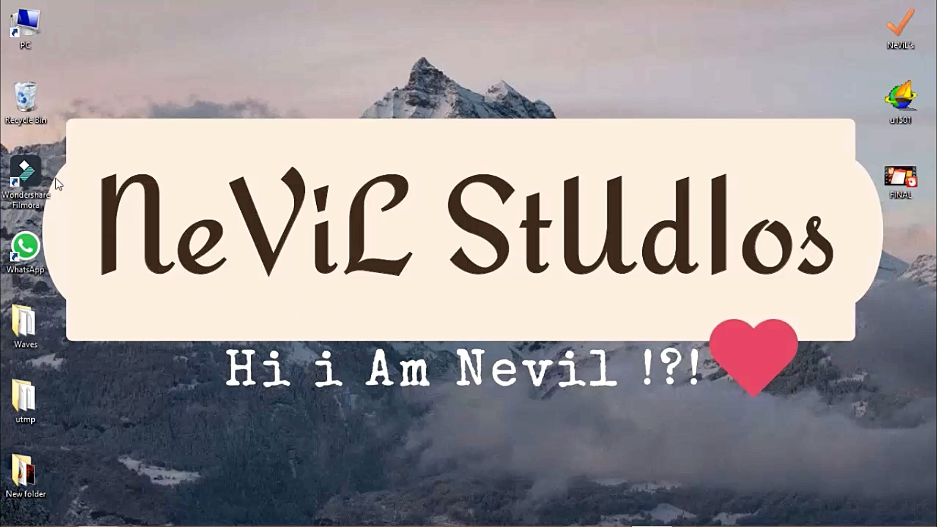
- Open This PC from the desktop to view the computer's folders and drives
double_click(26, 21)
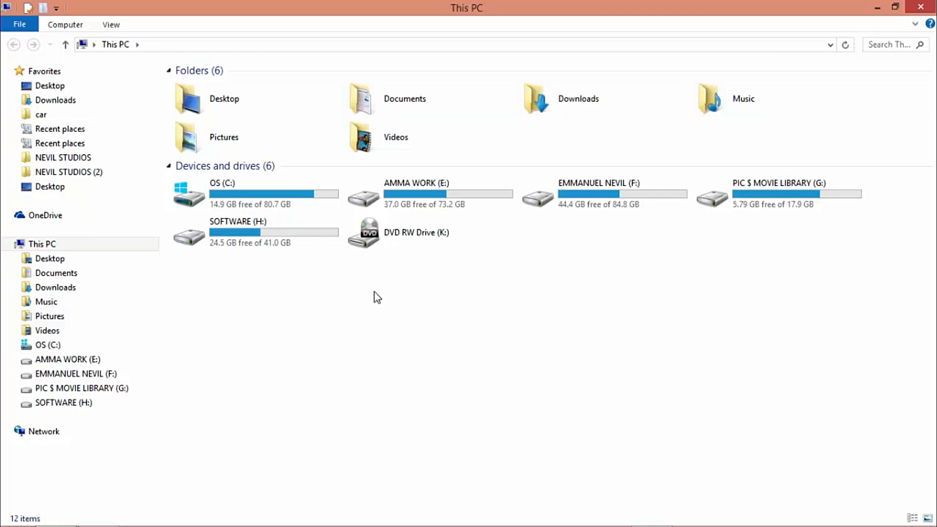
right_click(221, 192)
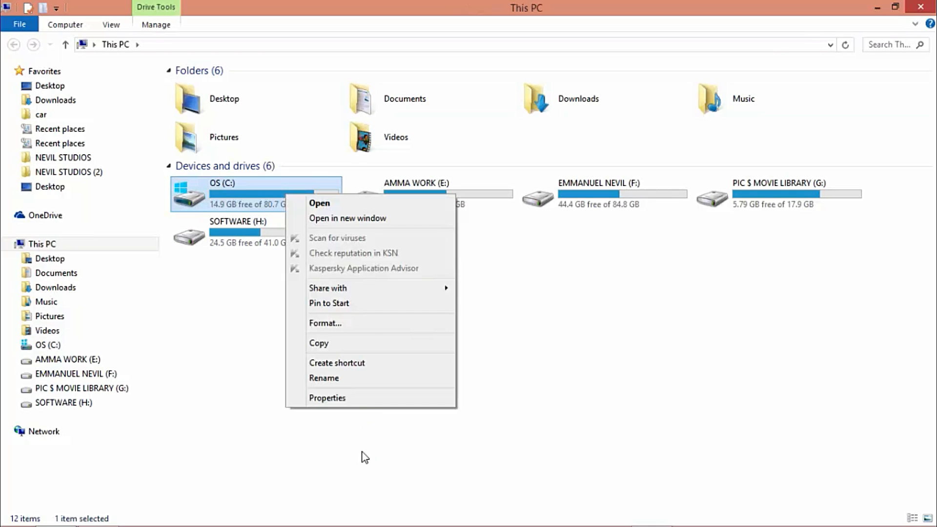
left_click(328, 398)
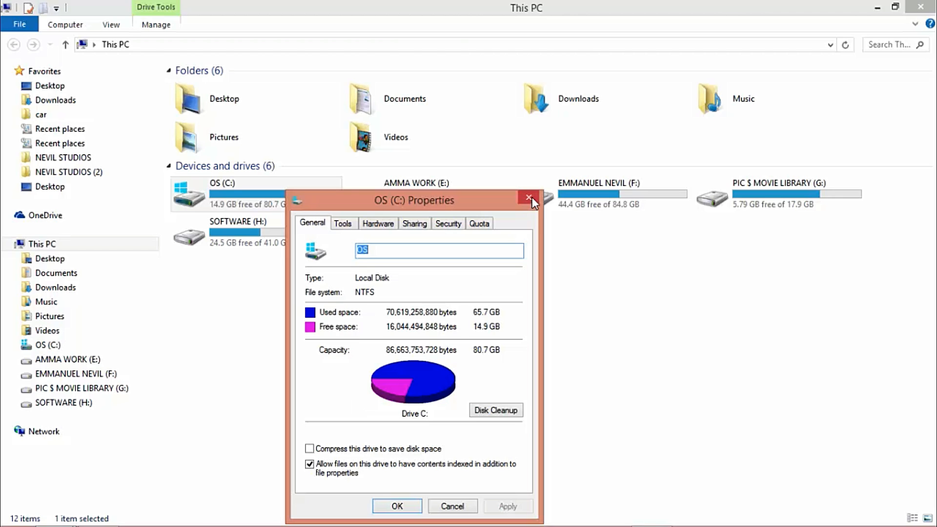
left_click(528, 197)
type("c")
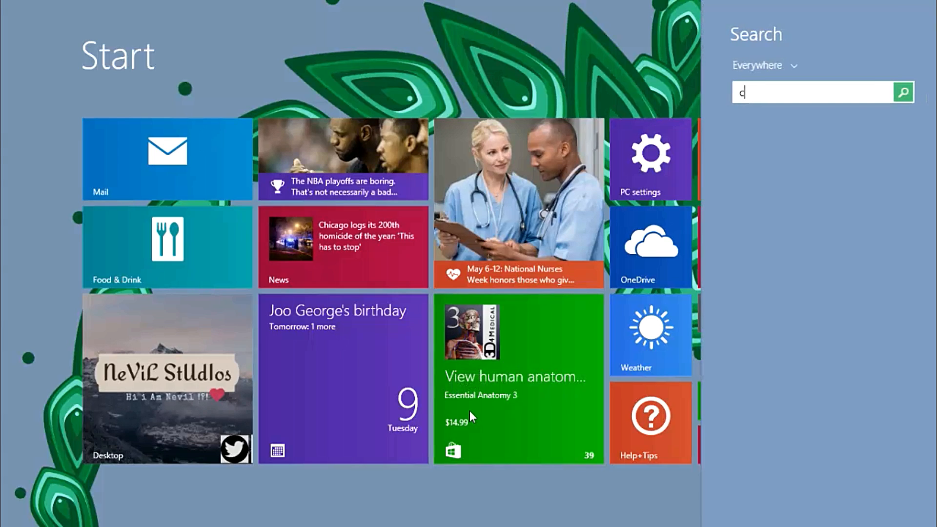
- Search 'cmd' on the Start screen and launch Command Prompt as administrator
type("md")
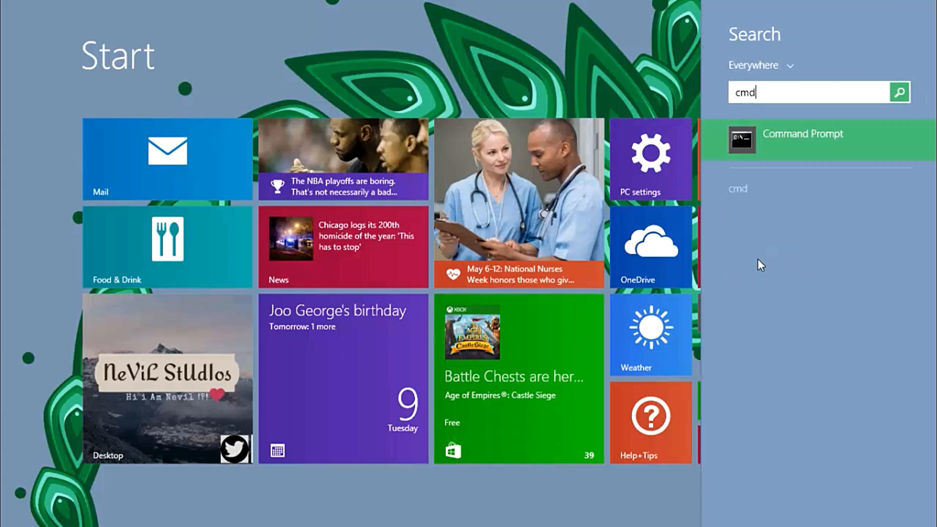
mouse_move(789, 252)
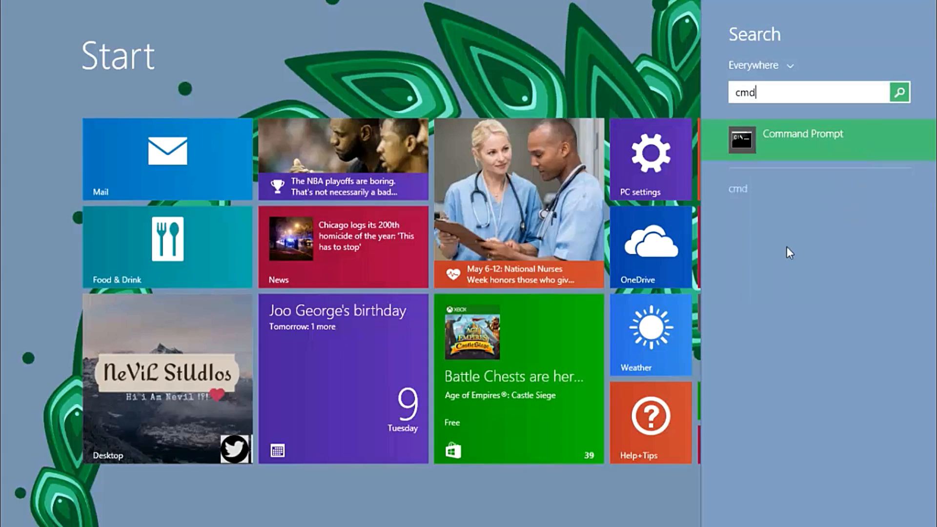
left_click(802, 140)
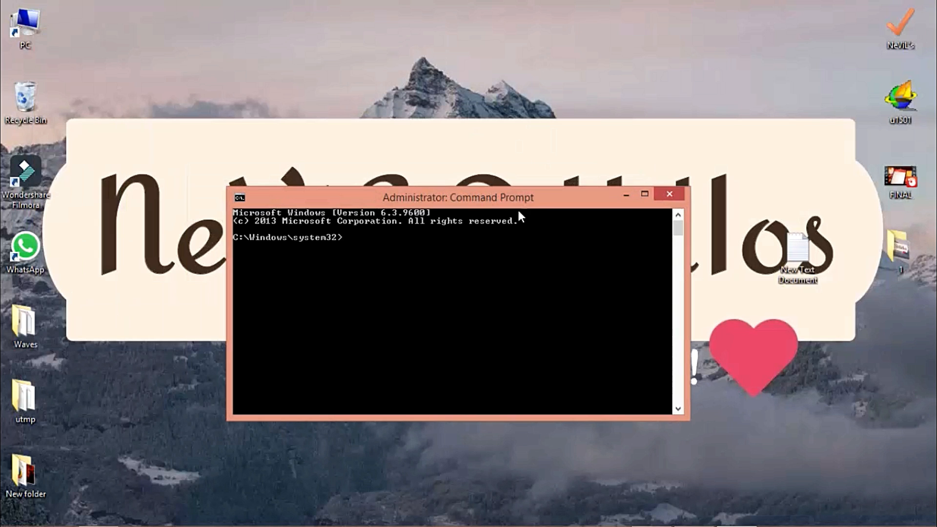
- Run 'msiexec /unregister' in the admin Command Prompt, then close the console
left_click_drag(457, 197, 488, 174)
type("msiexec /unregister")
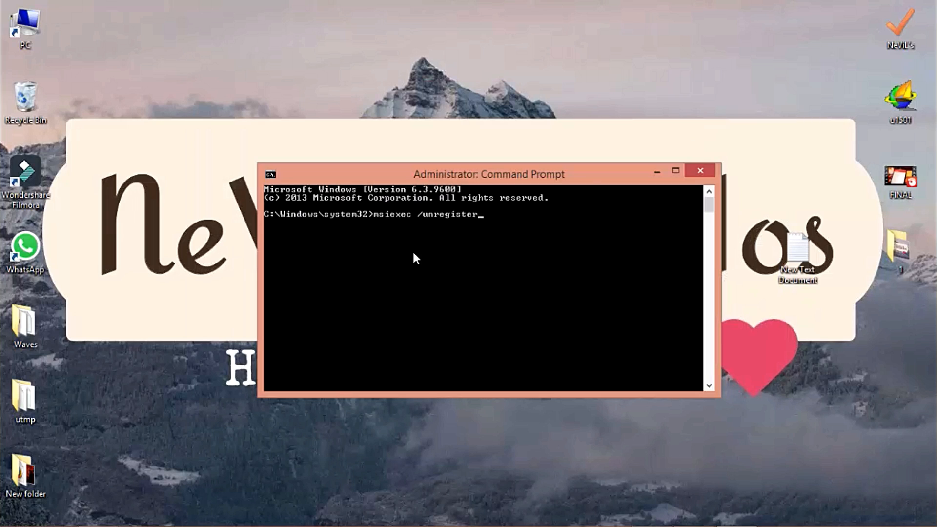
right_click(401, 246)
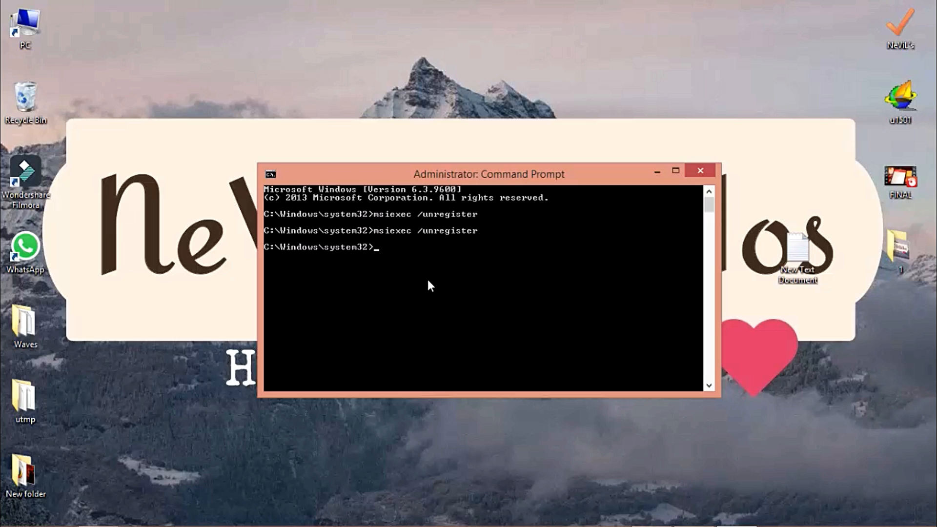
mouse_move(701, 172)
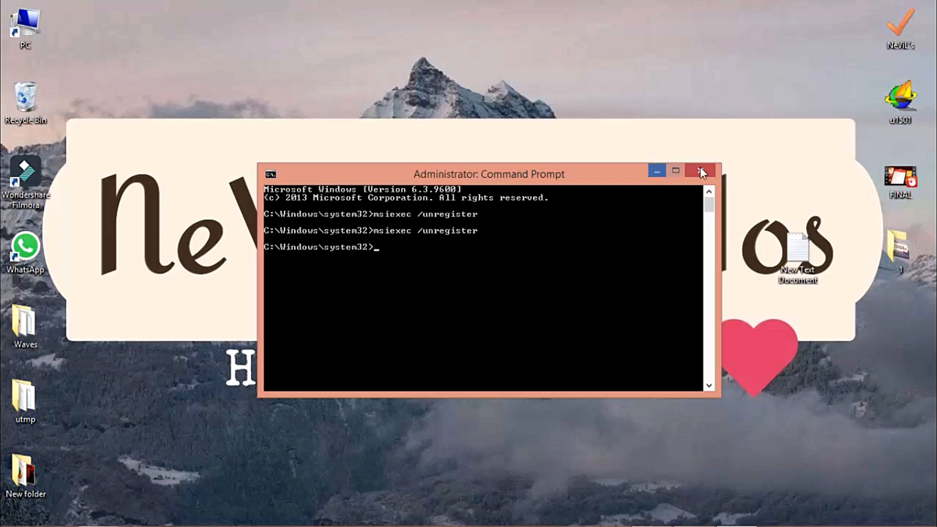
mouse_move(700, 171)
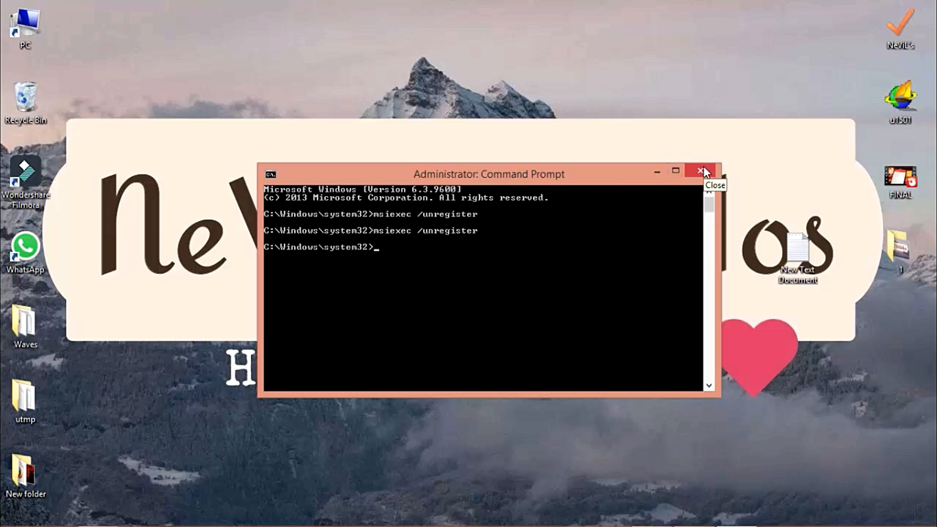
left_click(698, 171)
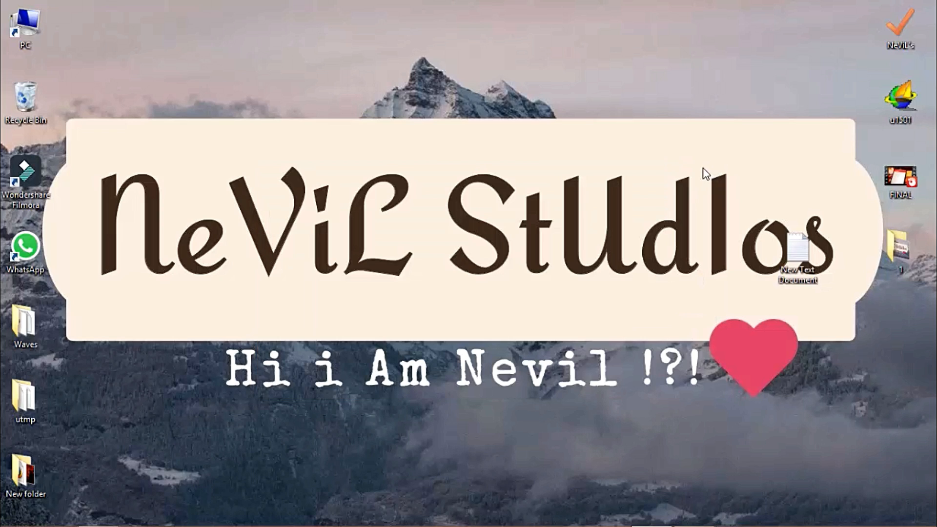
mouse_move(213, 426)
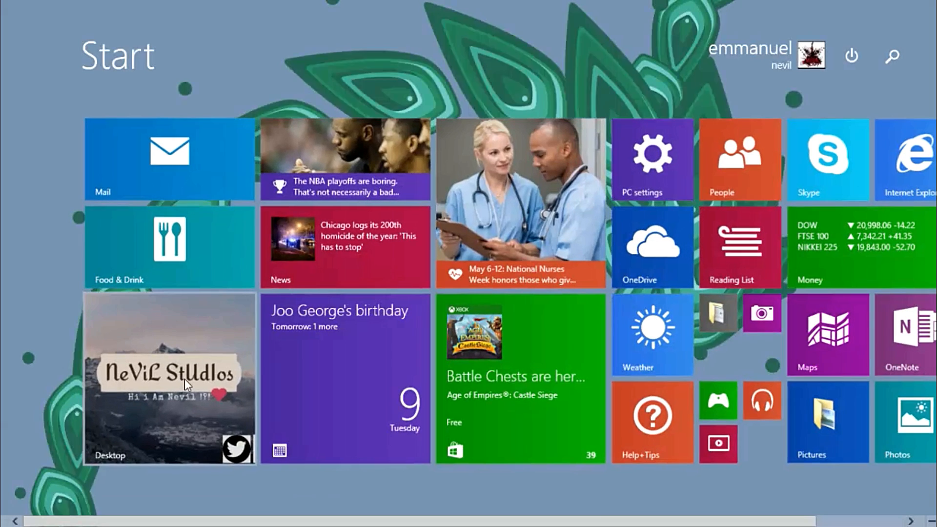
- Search 'run' on the Start screen and open the Run dialog
type("run")
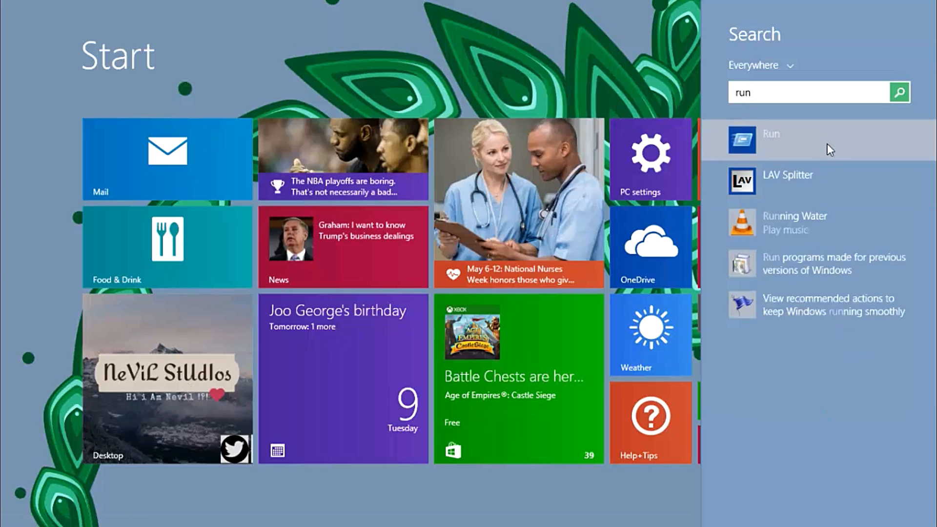
left_click(771, 141)
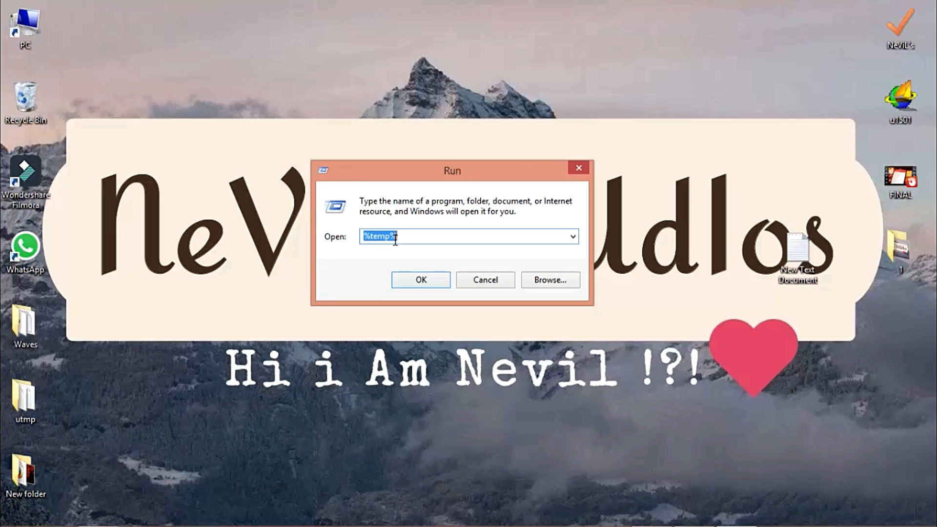
mouse_move(382, 255)
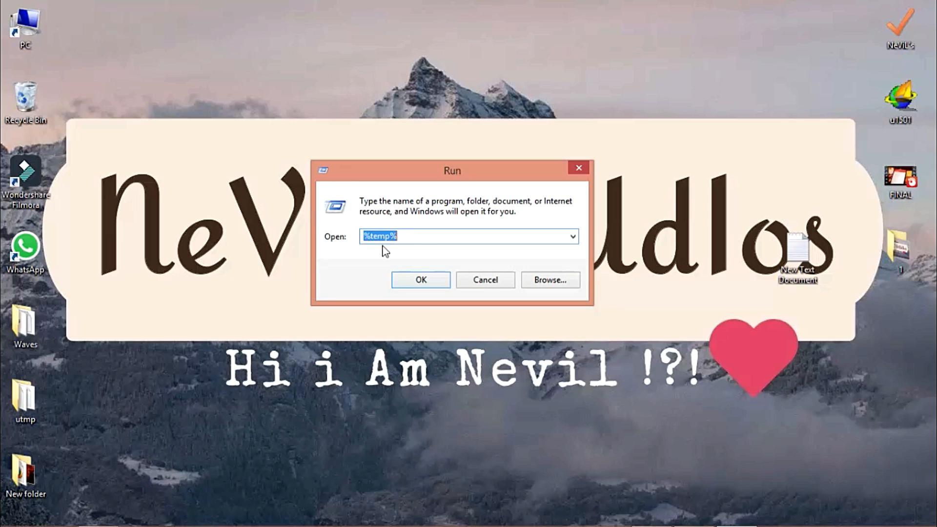
mouse_move(336, 252)
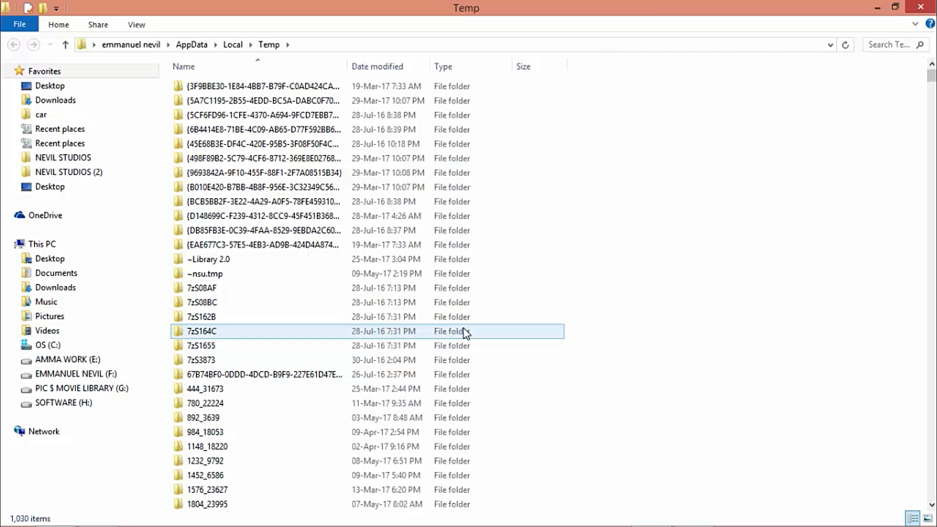
- Go up to the Local folder and open the Temp folder's Properties
left_click(256, 145)
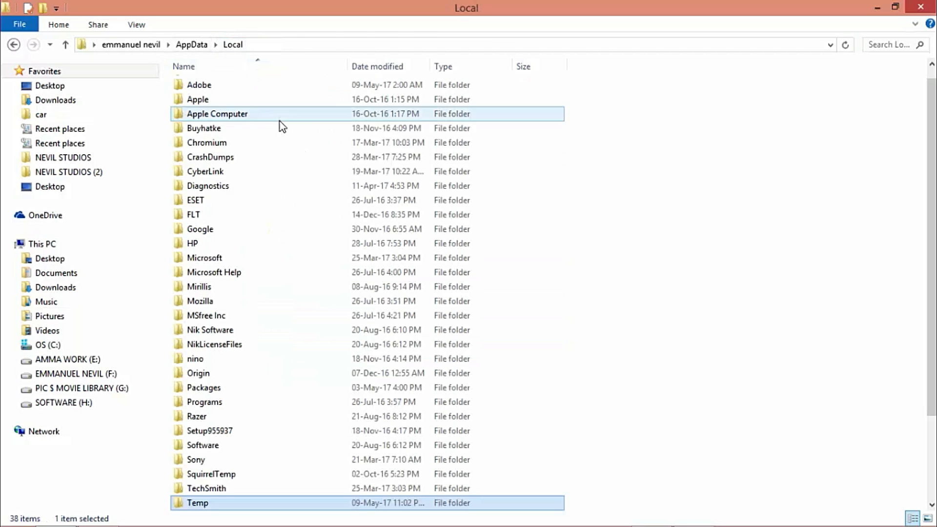
scroll("down", 3)
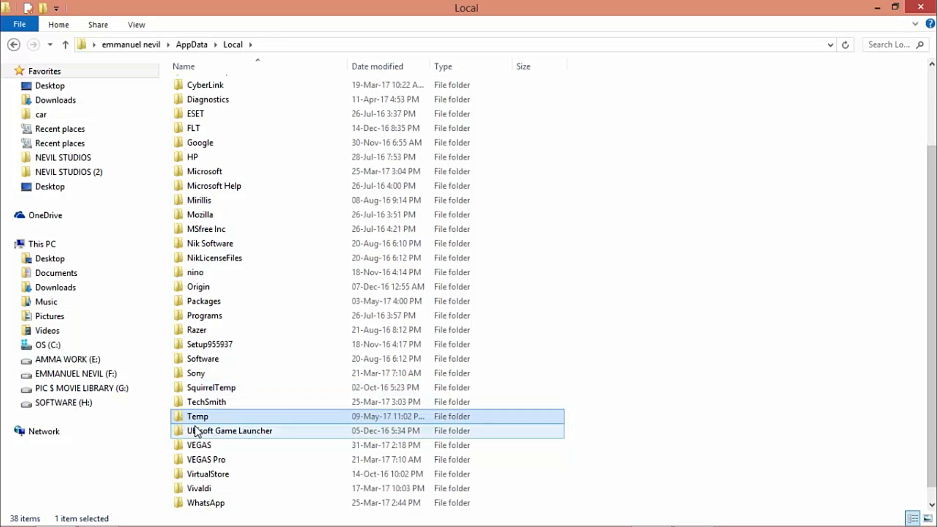
mouse_move(205, 423)
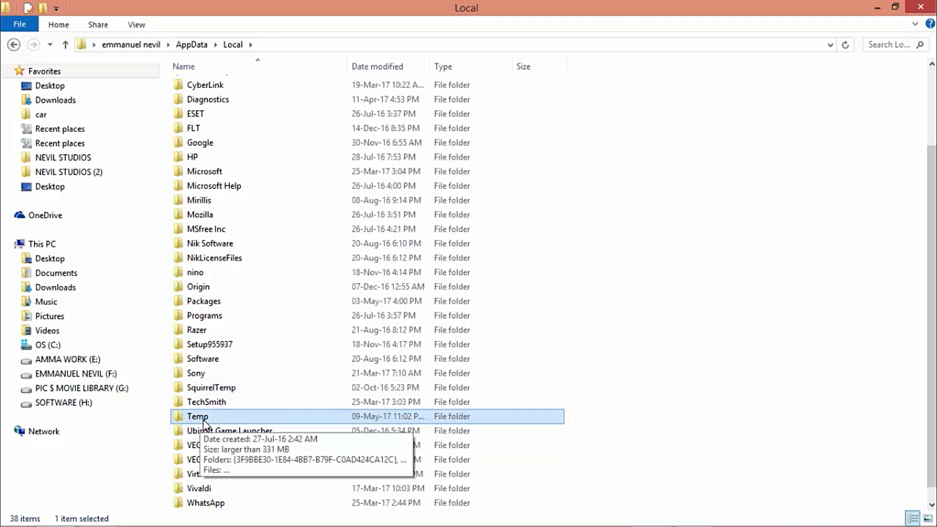
right_click(197, 416)
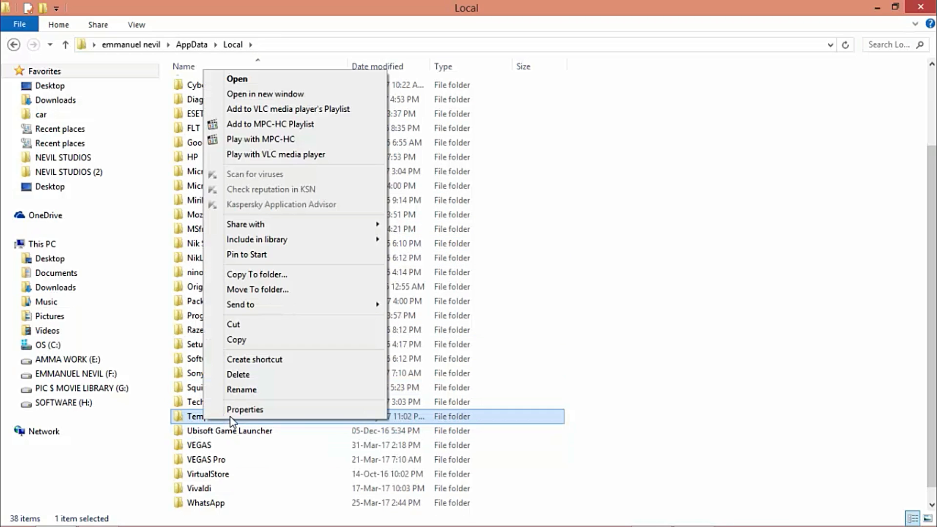
left_click(245, 408)
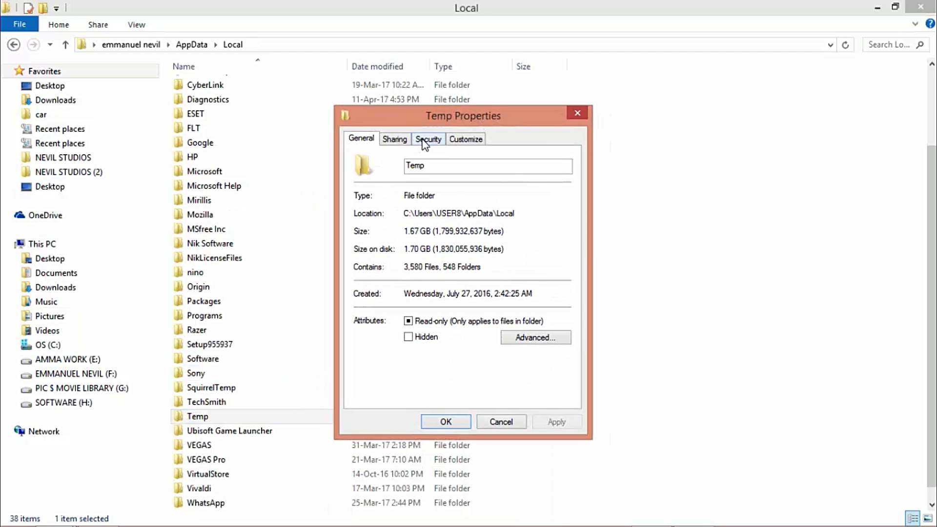
- From Temp's Security permissions editor, begin adding a new user or group
left_click(429, 138)
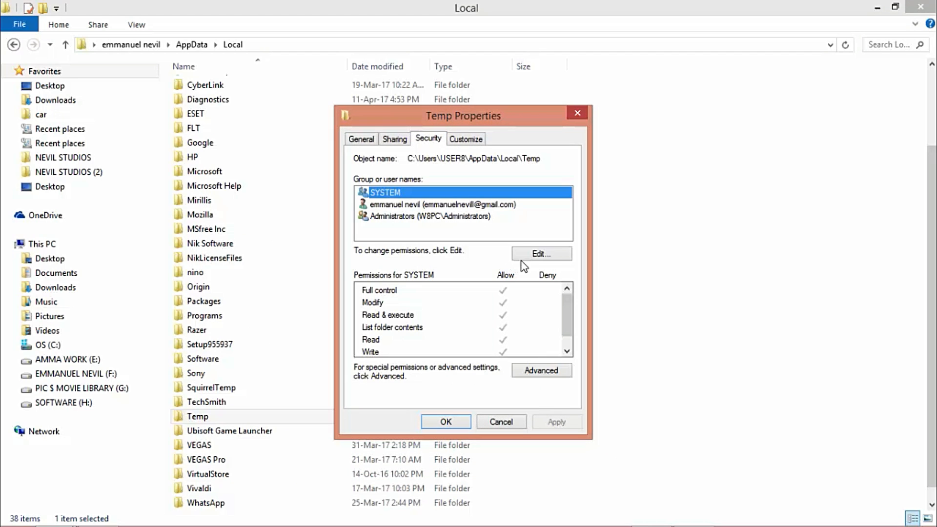
left_click(540, 254)
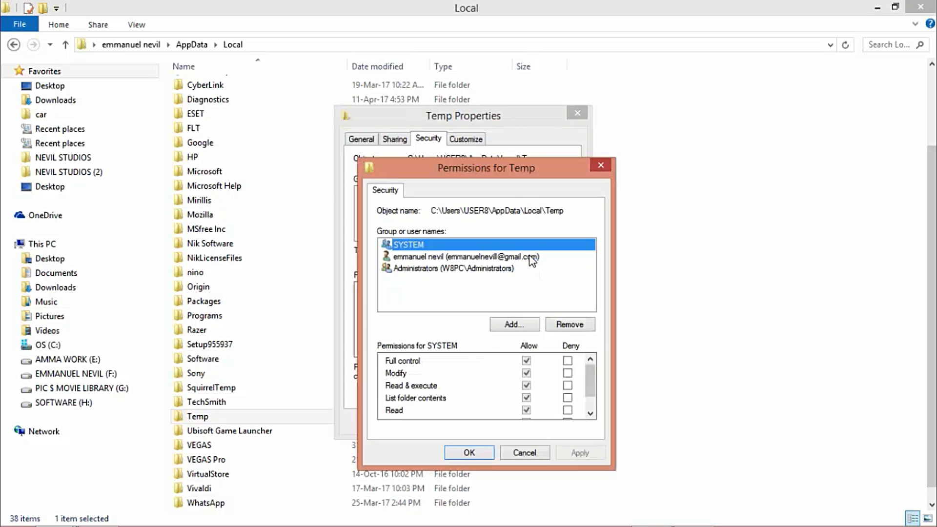
left_click_drag(486, 168, 439, 110)
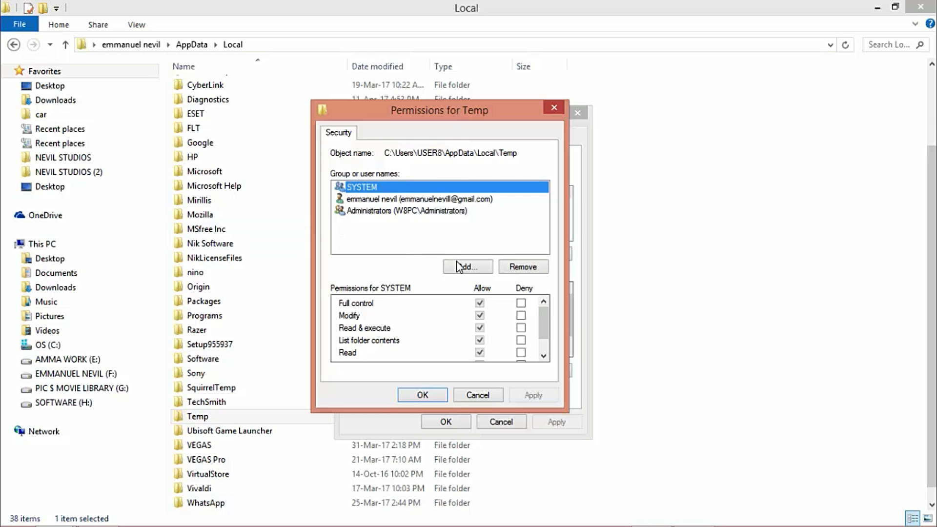
left_click(466, 266)
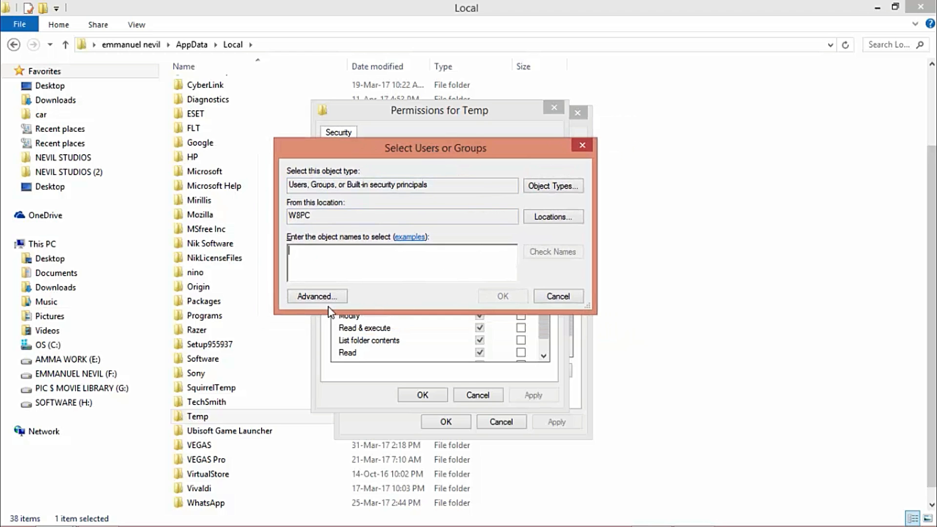
- Find all users and groups on the computer and select them from the results
left_click(316, 296)
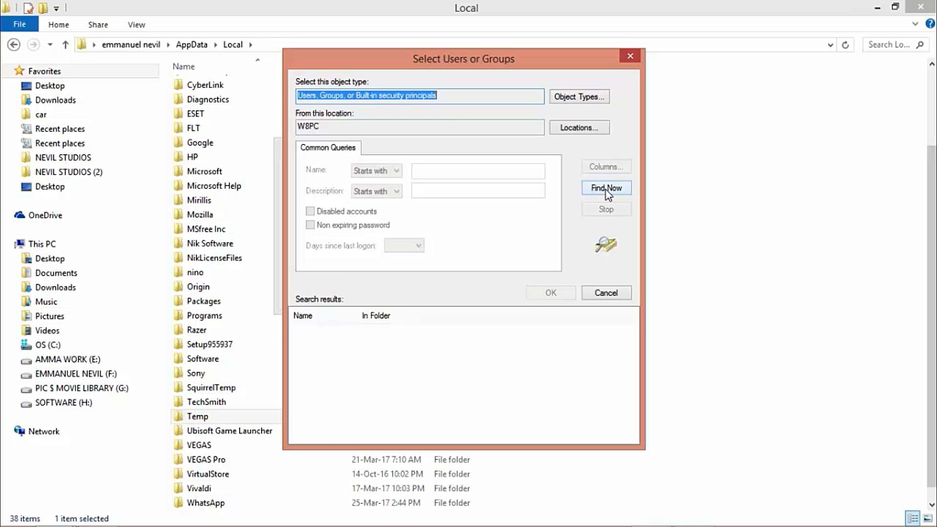
left_click(606, 188)
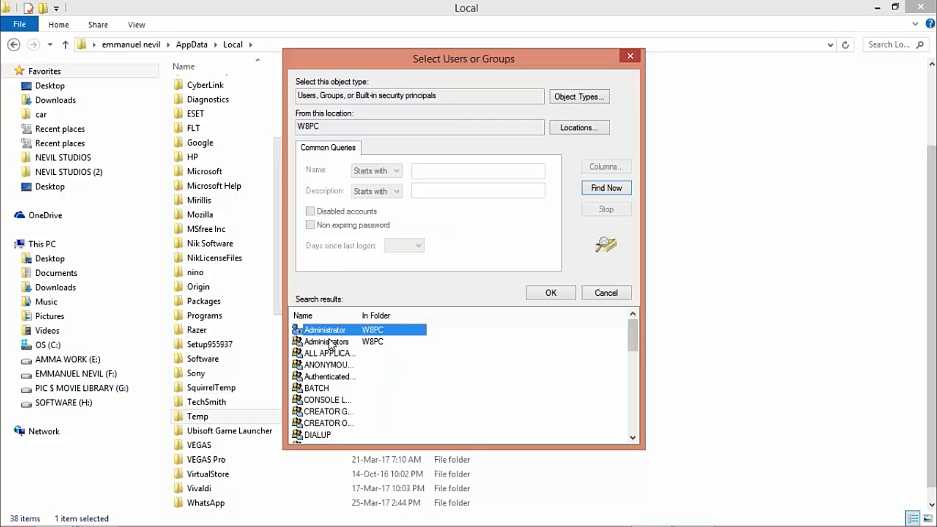
left_click(328, 376)
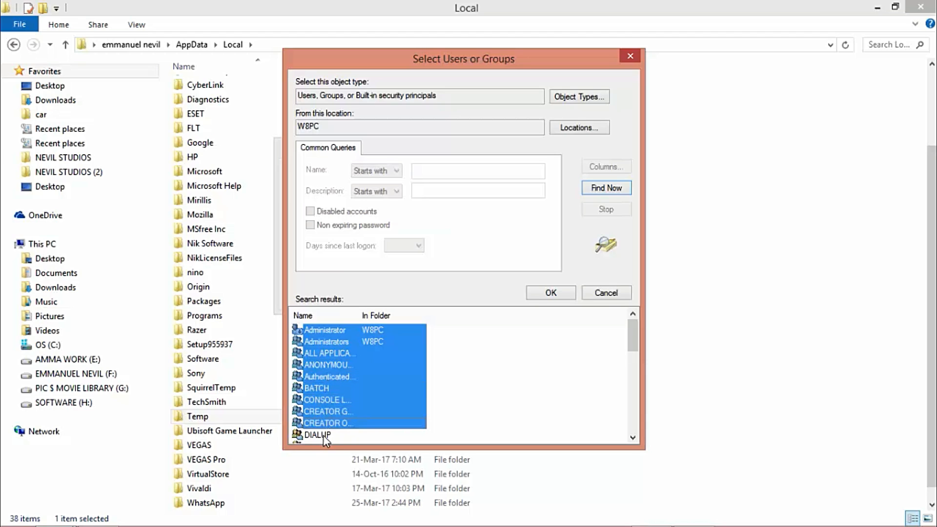
scroll("down", 3)
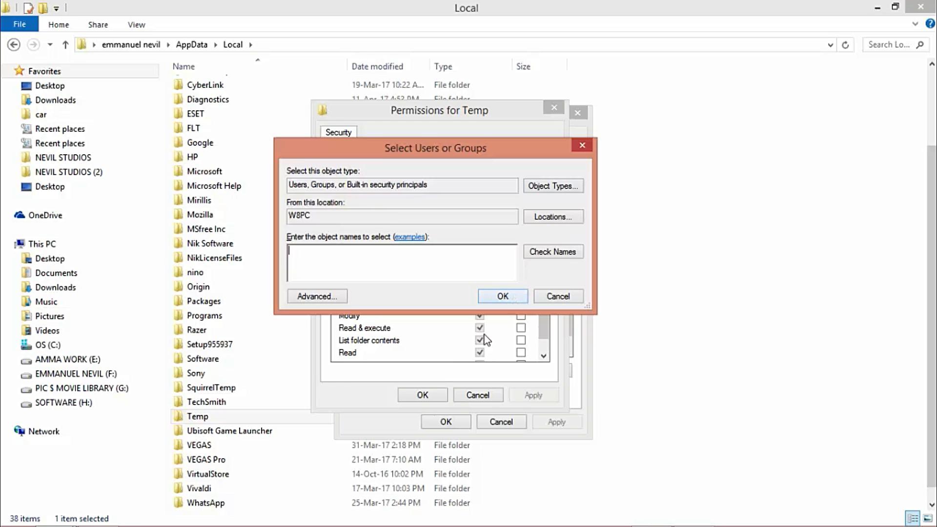
- Confirm the chosen users for Temp access and close the Temp Properties windows
left_click(558, 297)
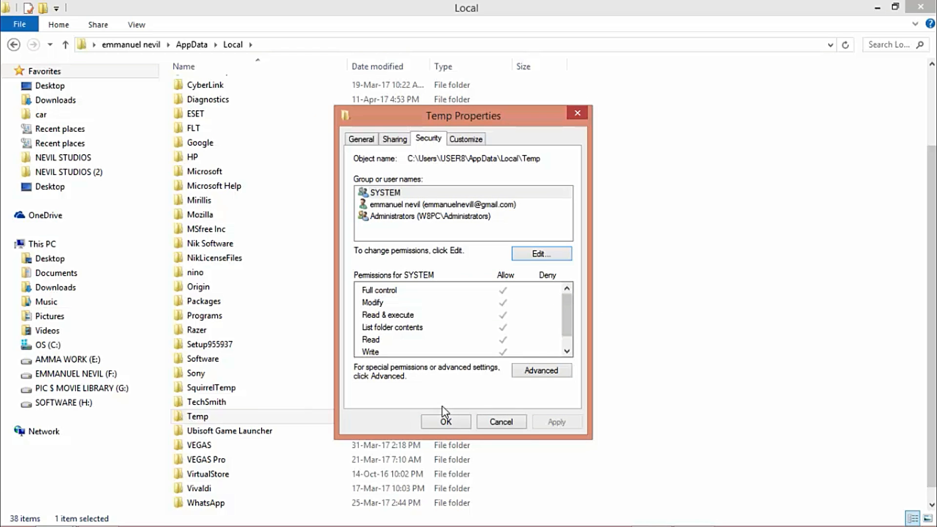
left_click(445, 421)
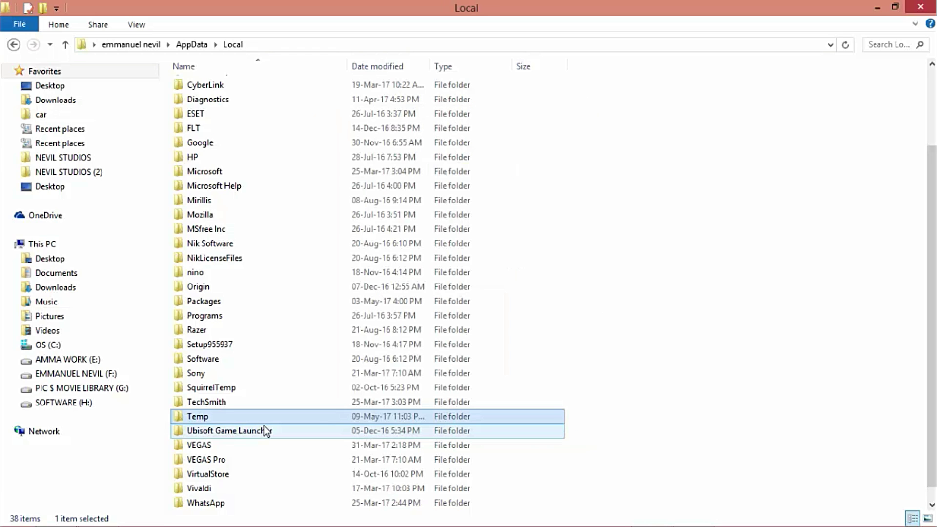
mouse_move(258, 431)
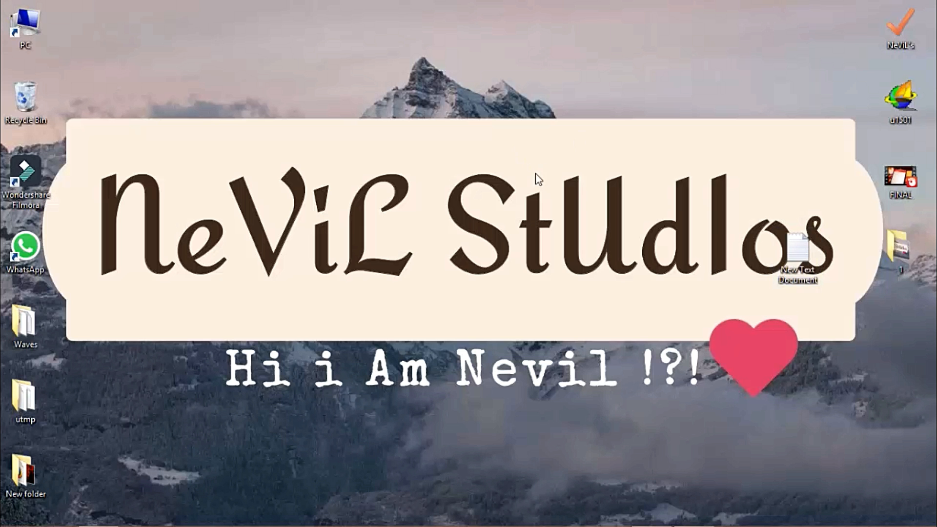
right_click(575, 232)
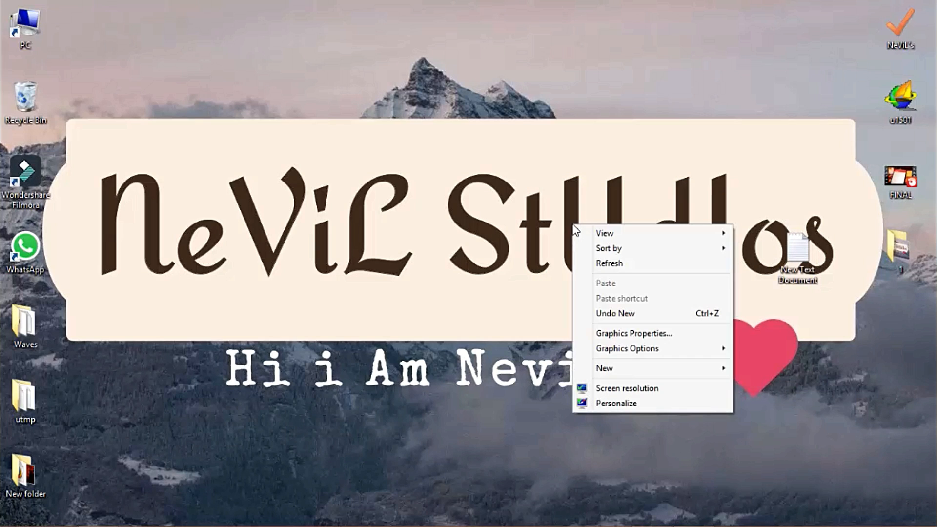
mouse_move(609, 249)
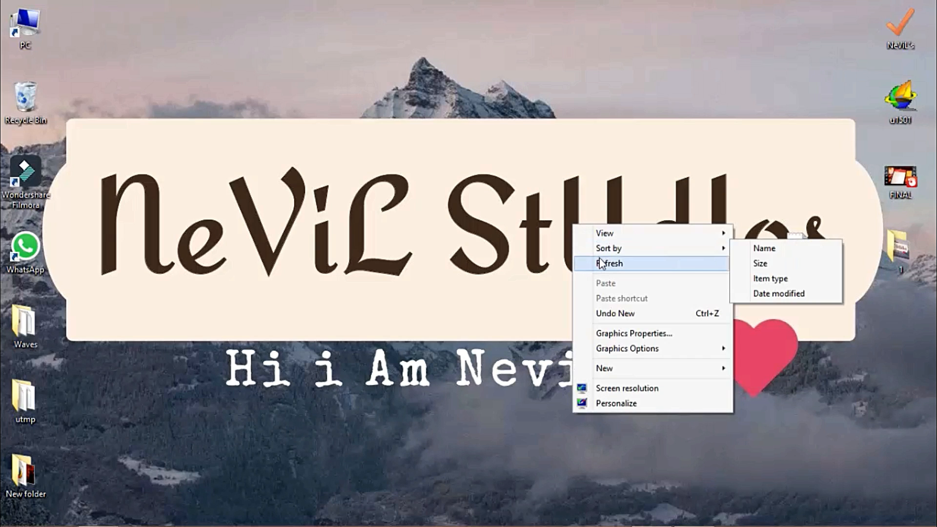
left_click(609, 263)
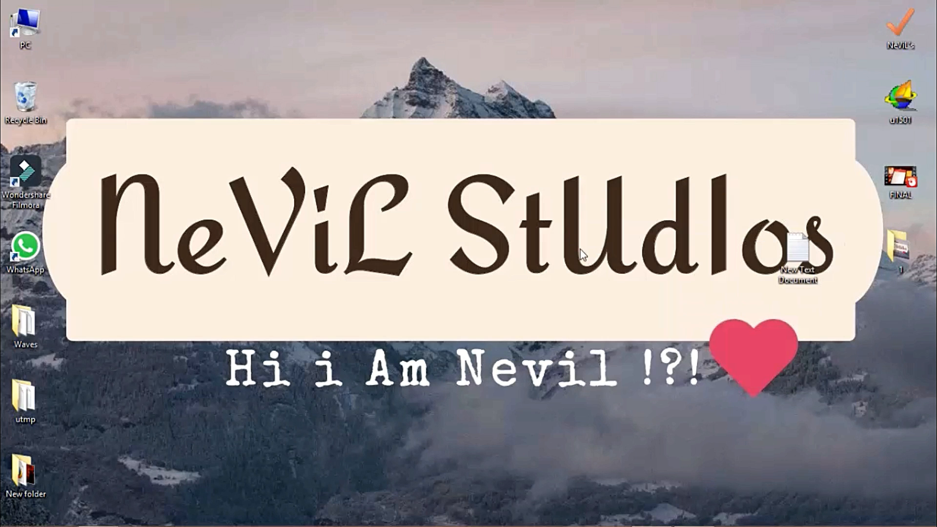